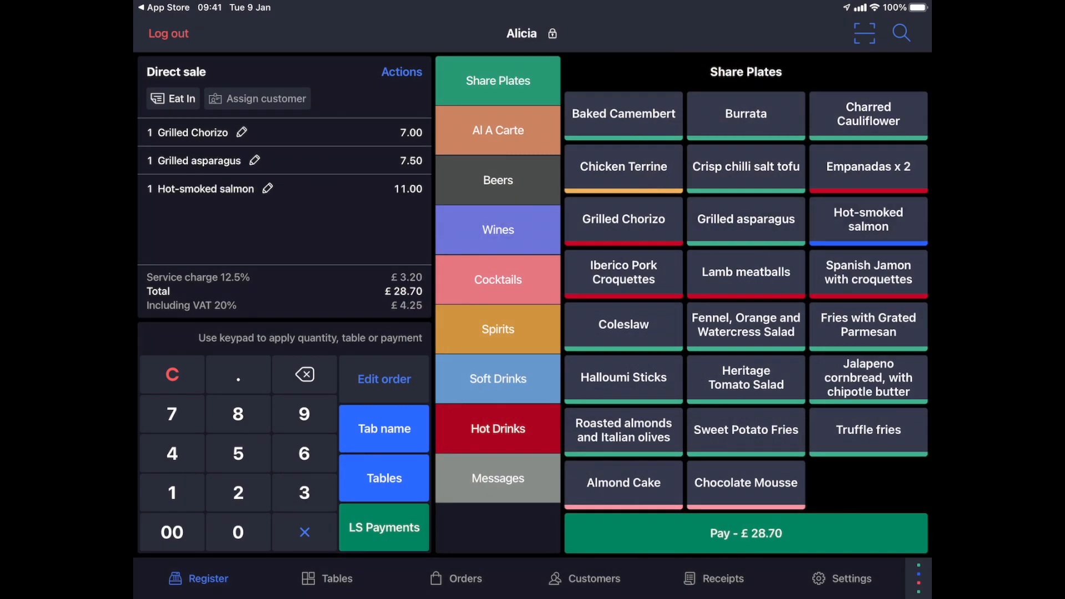
# Take the £25.32 direct sale to payment with LS Payments as the card method
pyautogui.click(745, 533)
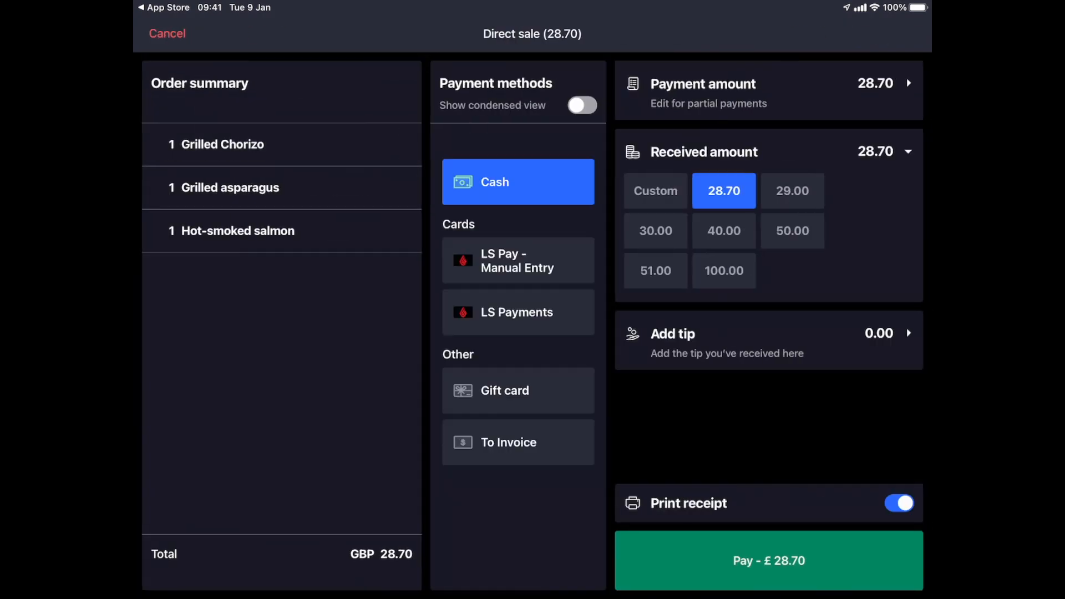
pyautogui.click(518, 312)
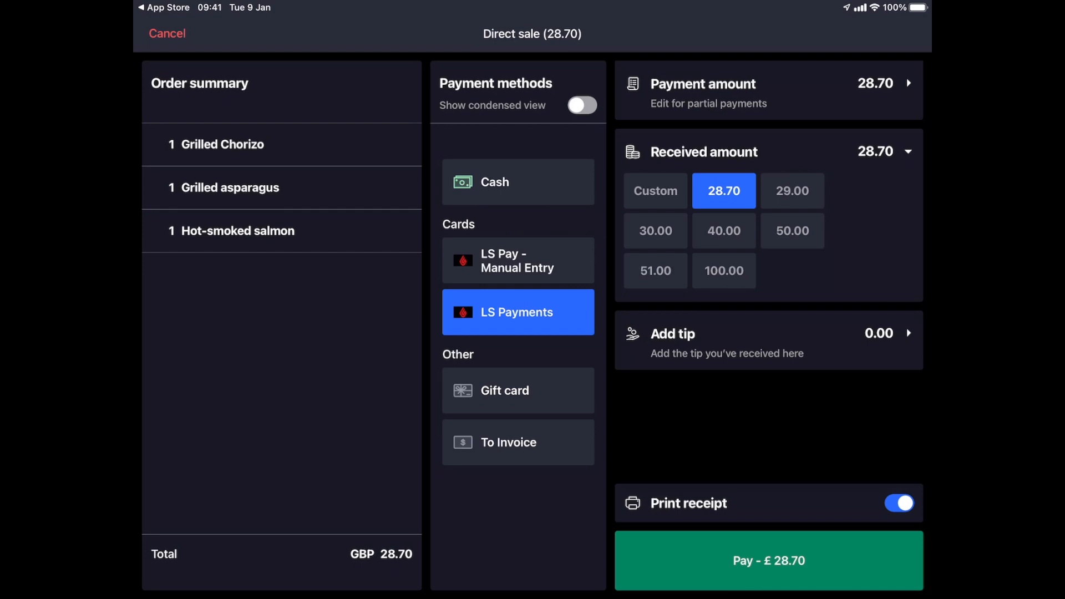
pyautogui.click(767, 560)
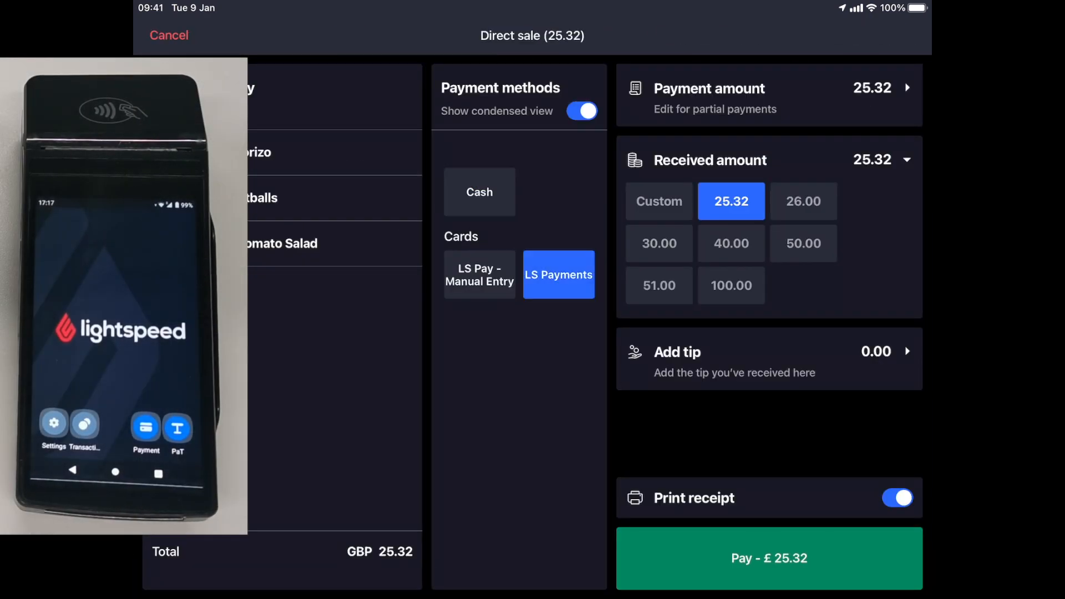
# Send the £25.32 card payment to the terminal for pay-at-table authentication
pyautogui.click(768, 558)
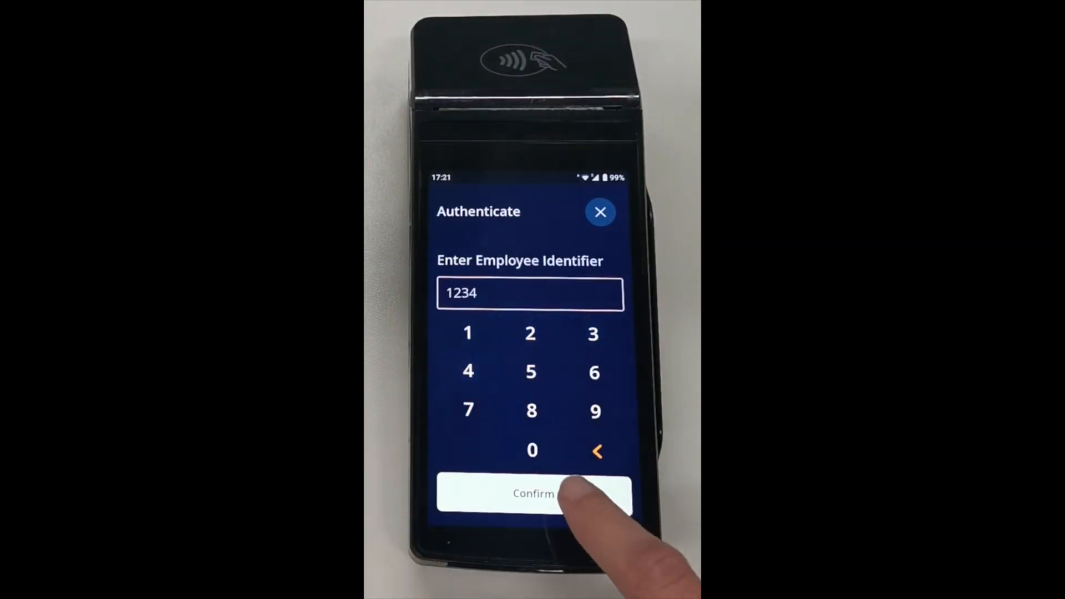
# Confirm the employee ID, list all open tables and load Table 17's £36.57 bill without printing
pyautogui.click(531, 492)
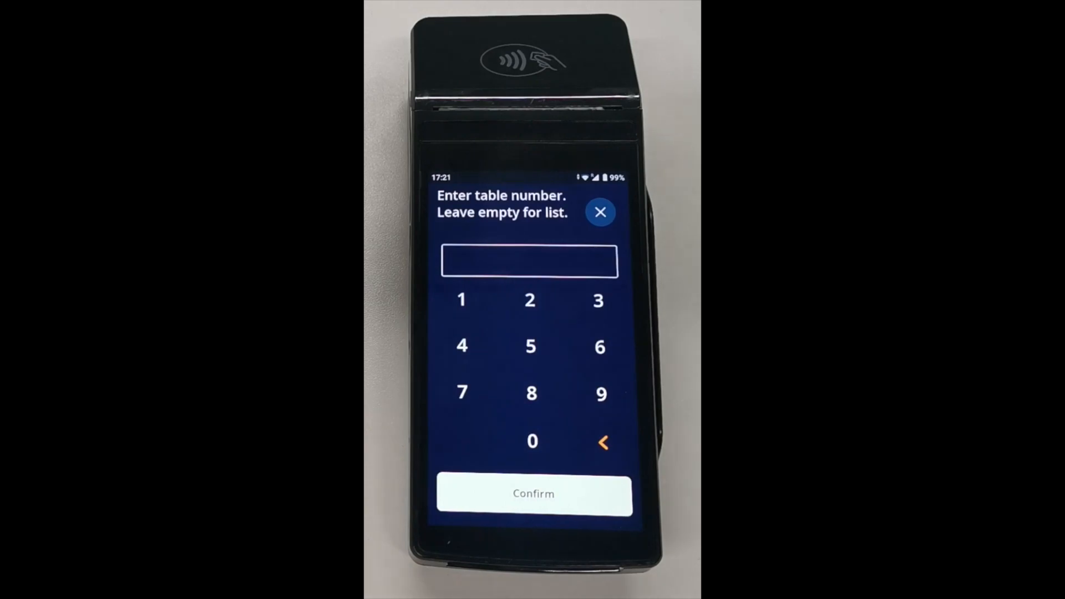
pyautogui.click(534, 492)
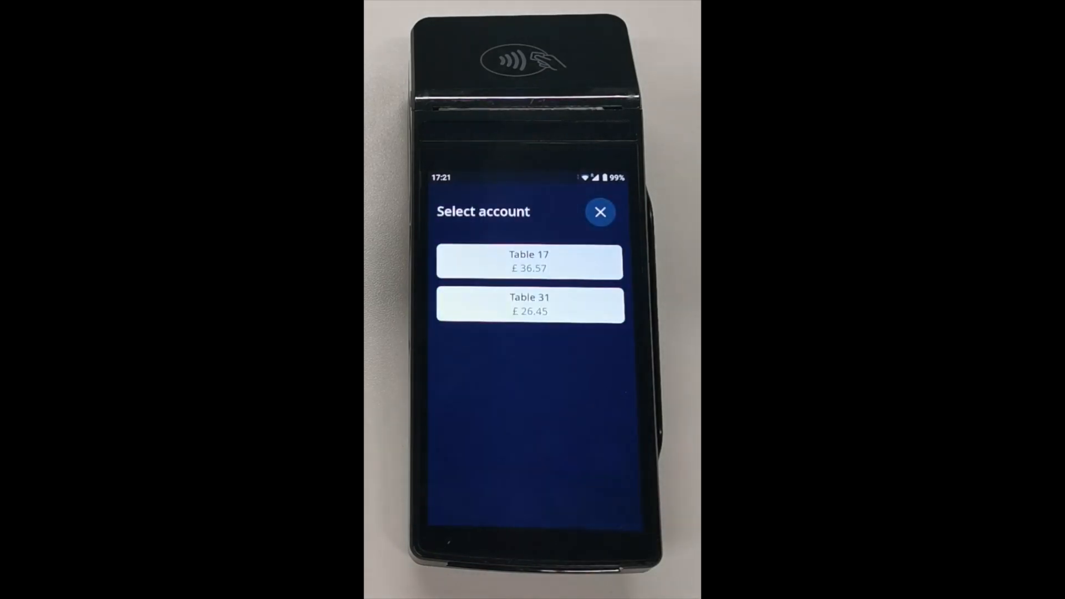
pyautogui.click(529, 261)
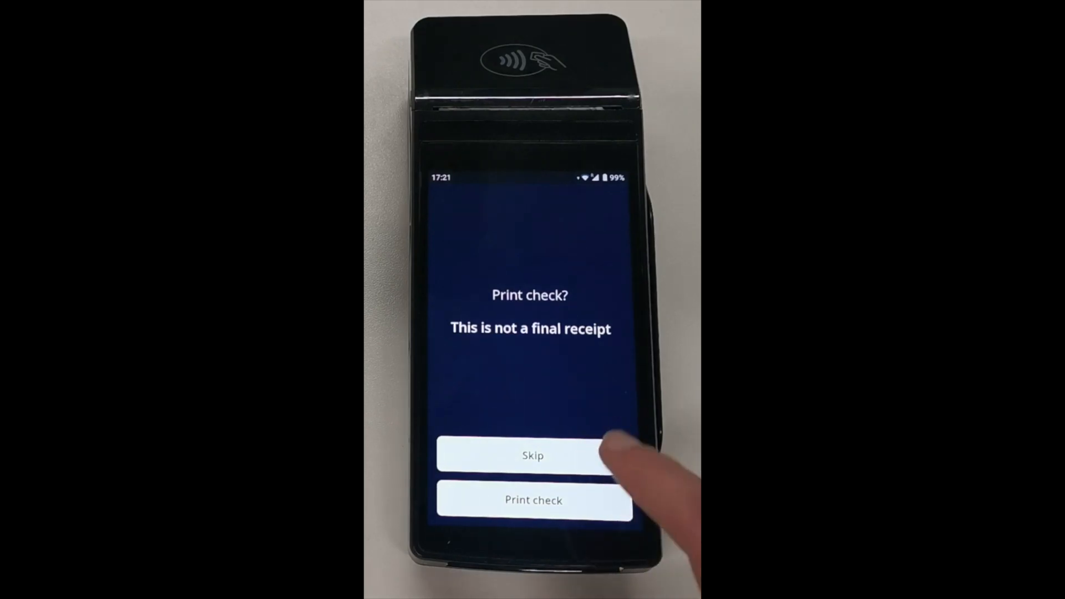
pyautogui.click(532, 455)
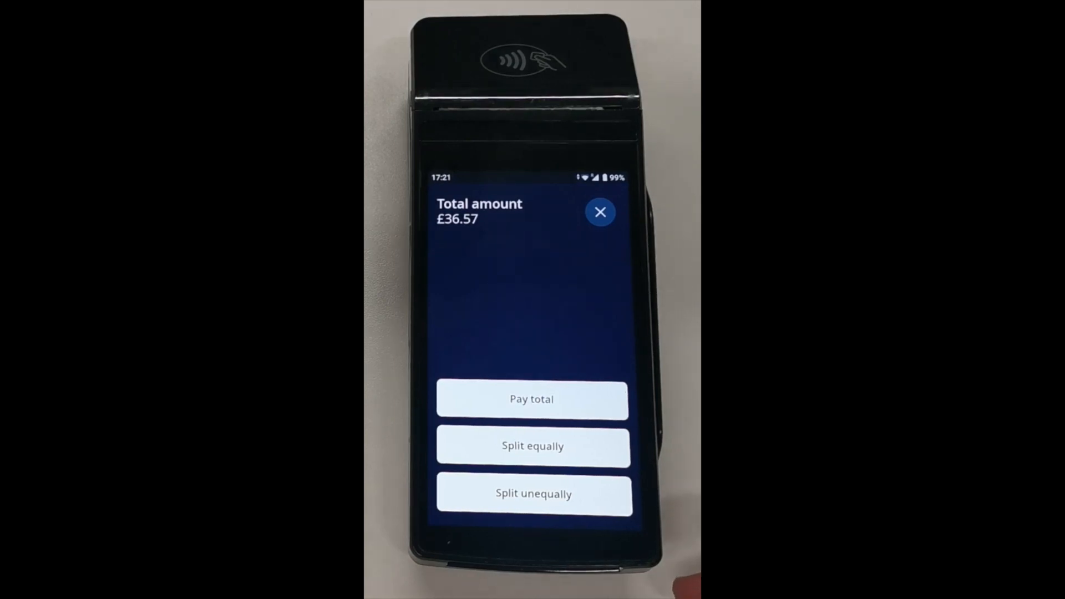
# Choose an unequal split and enter the custom split amount
pyautogui.click(533, 493)
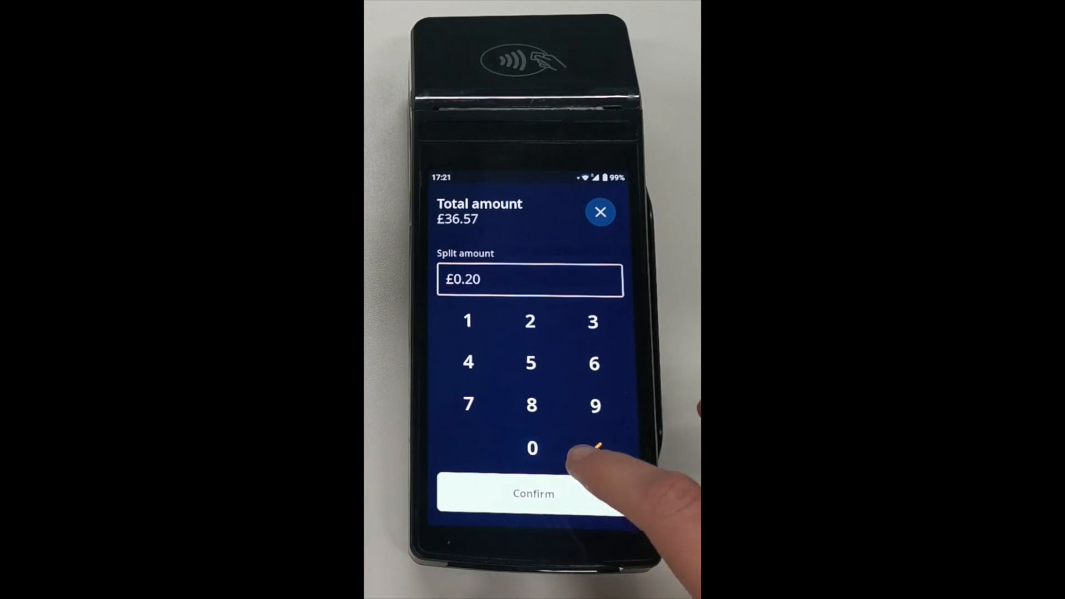
pyautogui.click(534, 493)
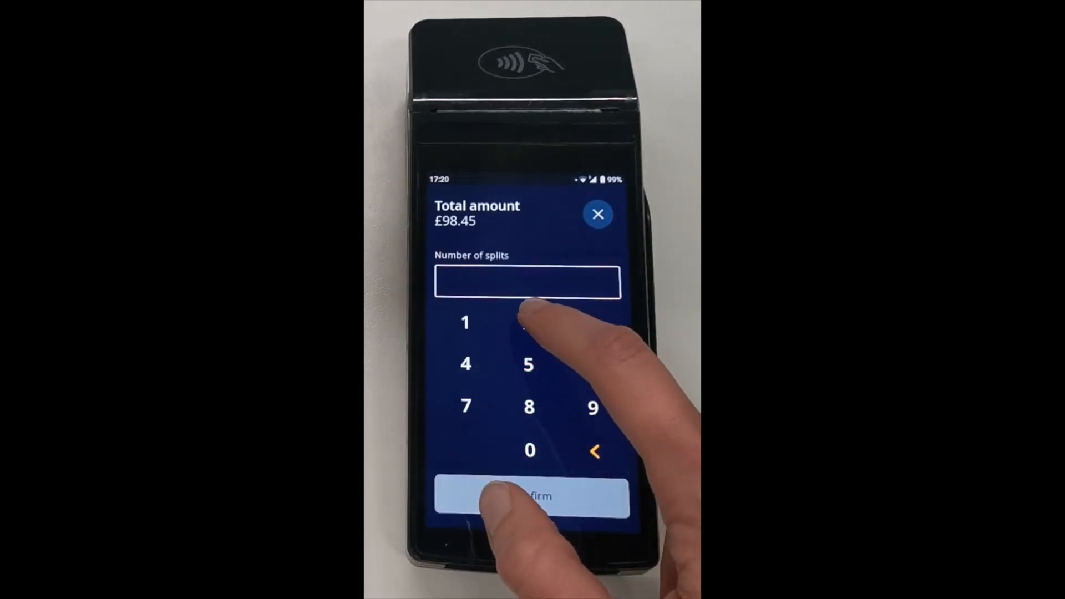
# Split the £98.45 bill two ways, pay £49.23 in cash and start the £49.22 split
pyautogui.click(530, 495)
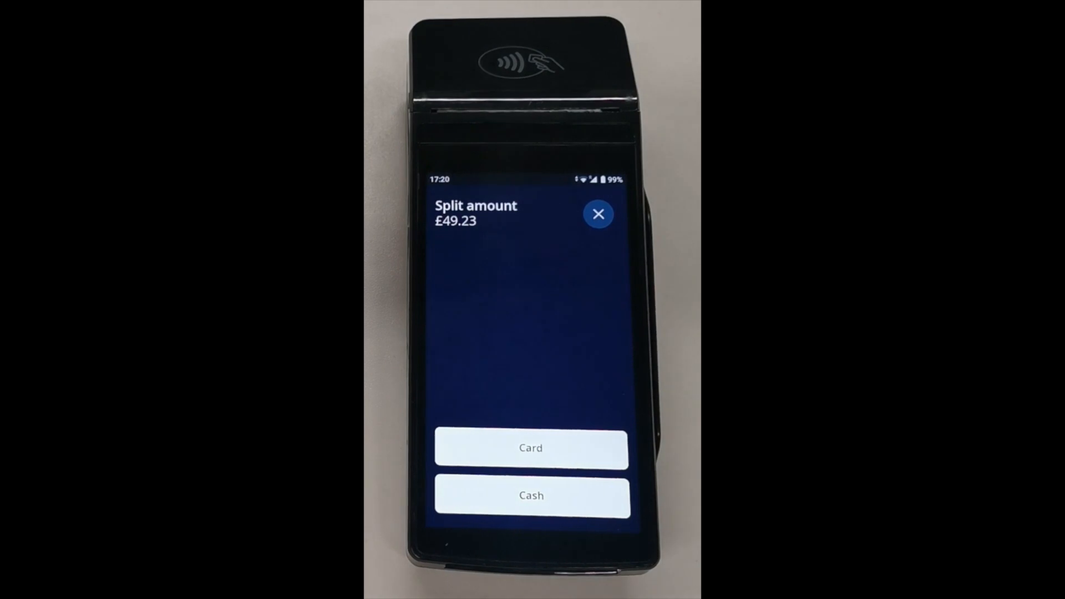
pyautogui.click(532, 495)
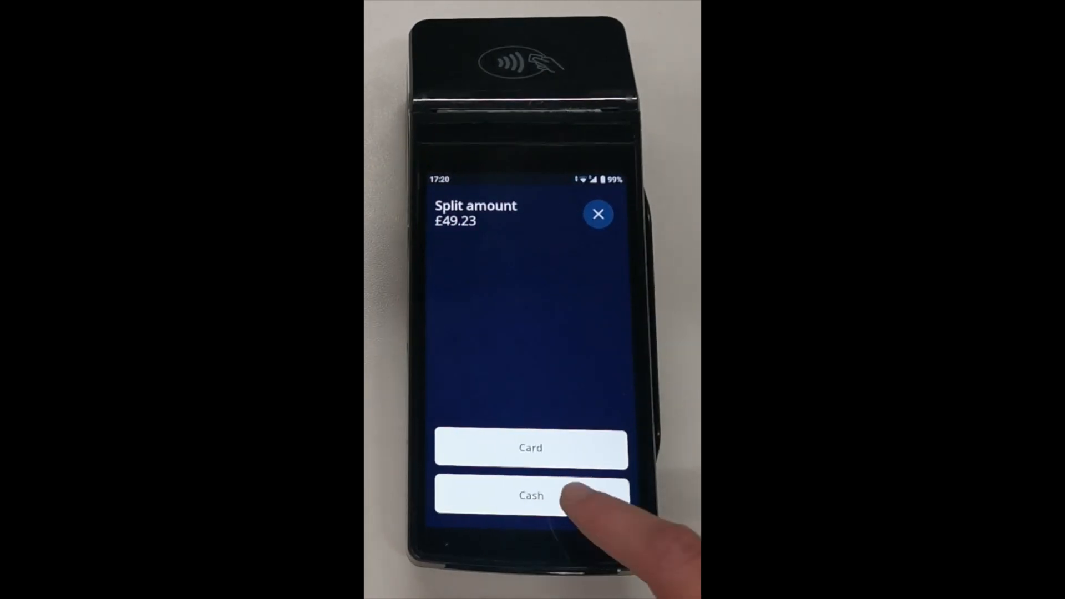
pyautogui.click(530, 495)
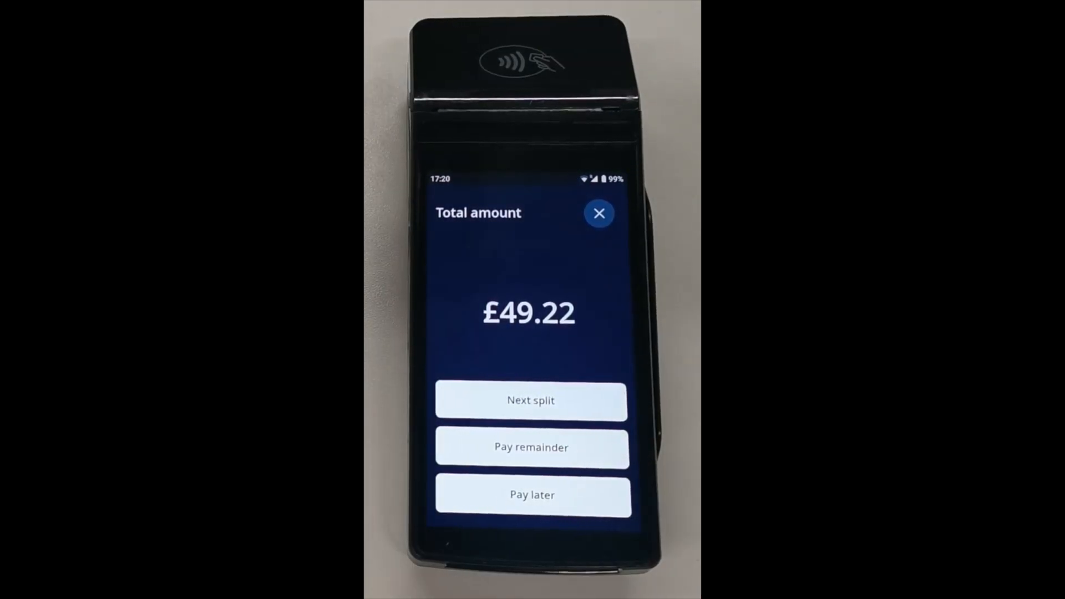
pyautogui.click(531, 401)
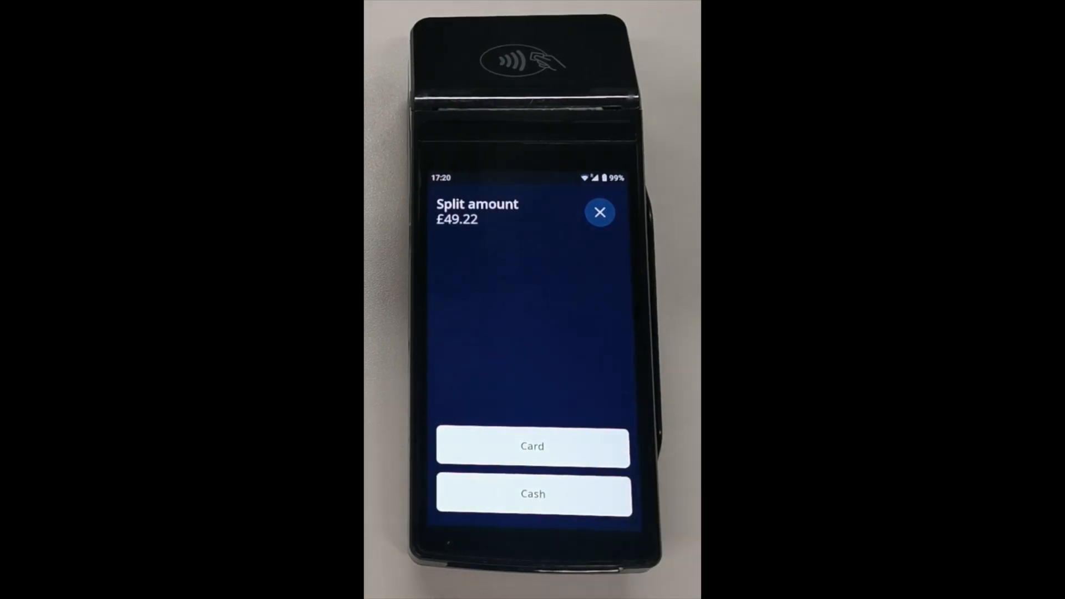
pyautogui.click(532, 446)
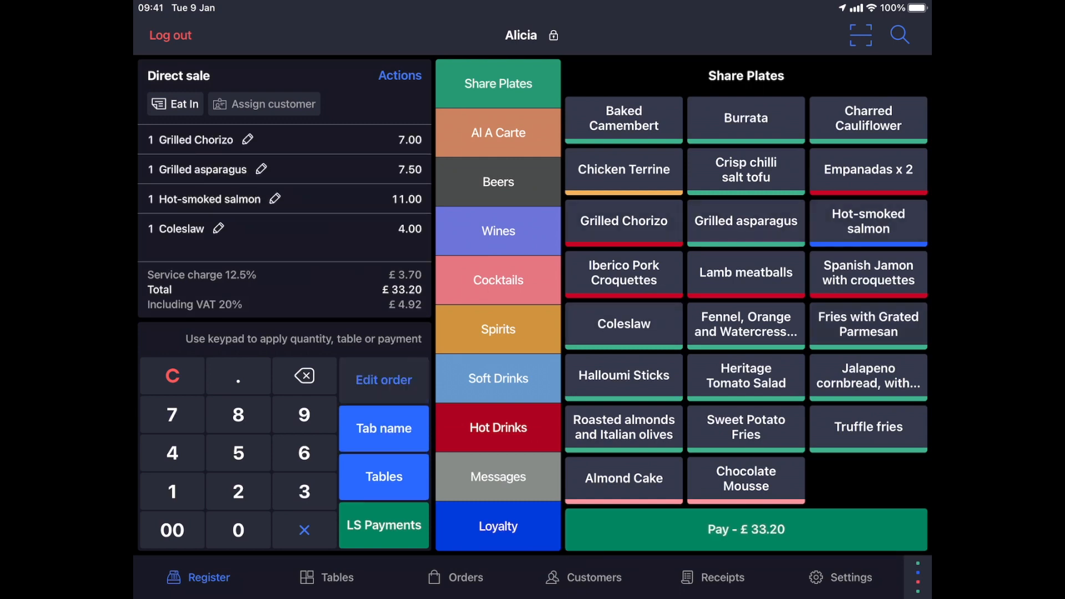
# Take the £38.26 direct sale to payment with LS Payments as the method
pyautogui.click(745, 529)
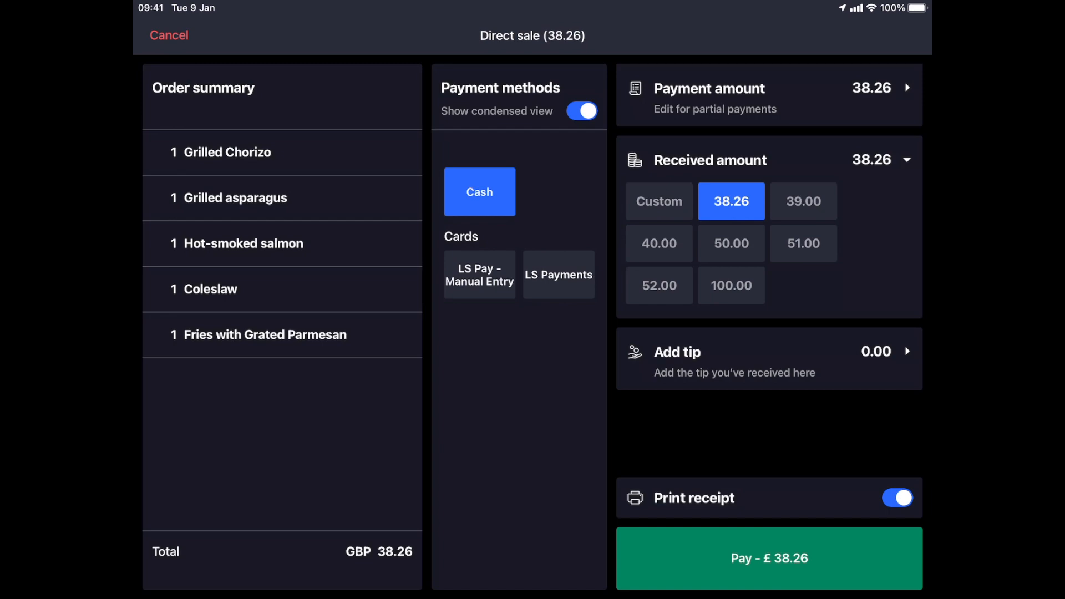
pyautogui.click(479, 274)
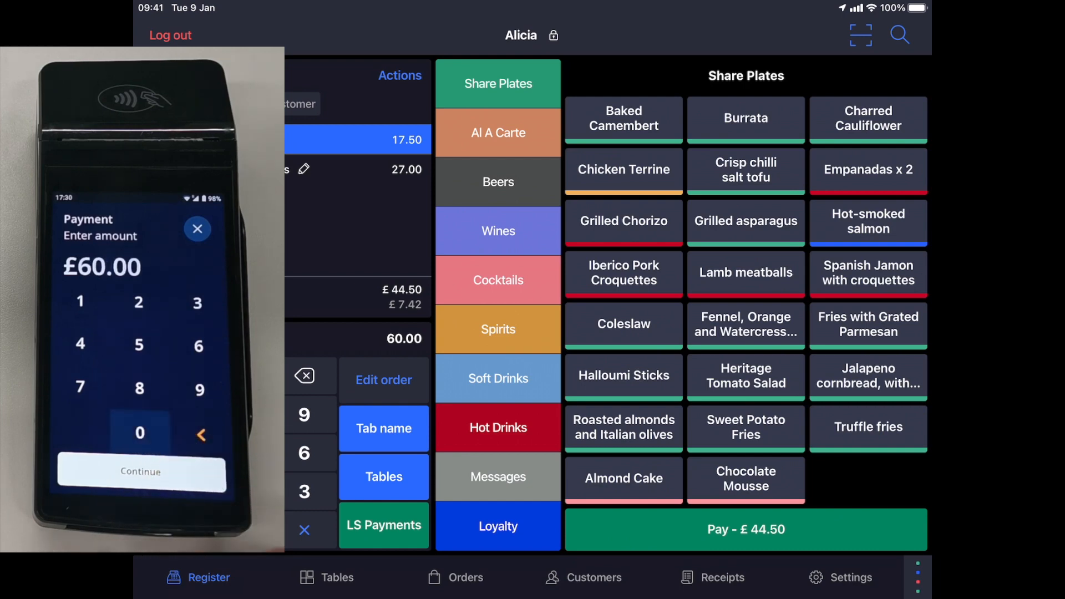
# Confirm the £60.00 card amount on the terminal and complete payment with £15.50 tip
pyautogui.click(141, 472)
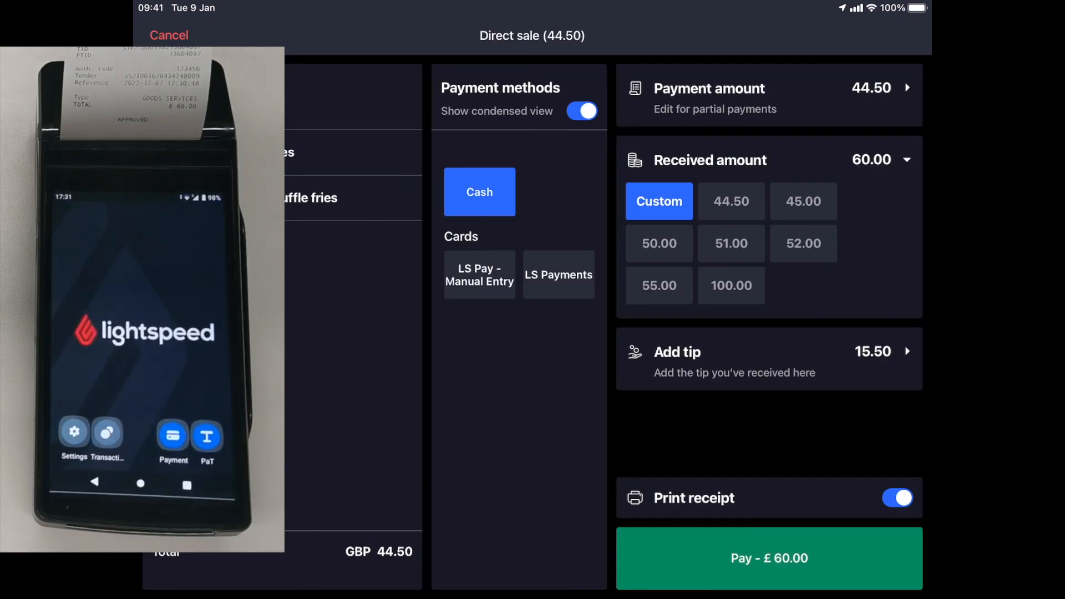
pyautogui.click(768, 558)
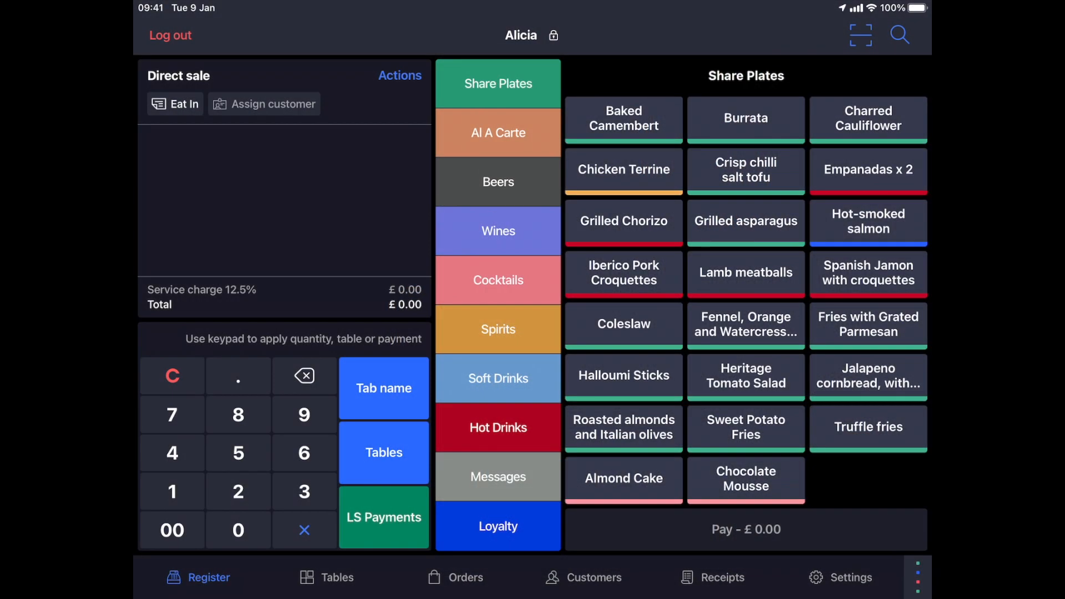
# Bring the £25.32 receipt's order back onto the register from Receipts
pyautogui.click(712, 577)
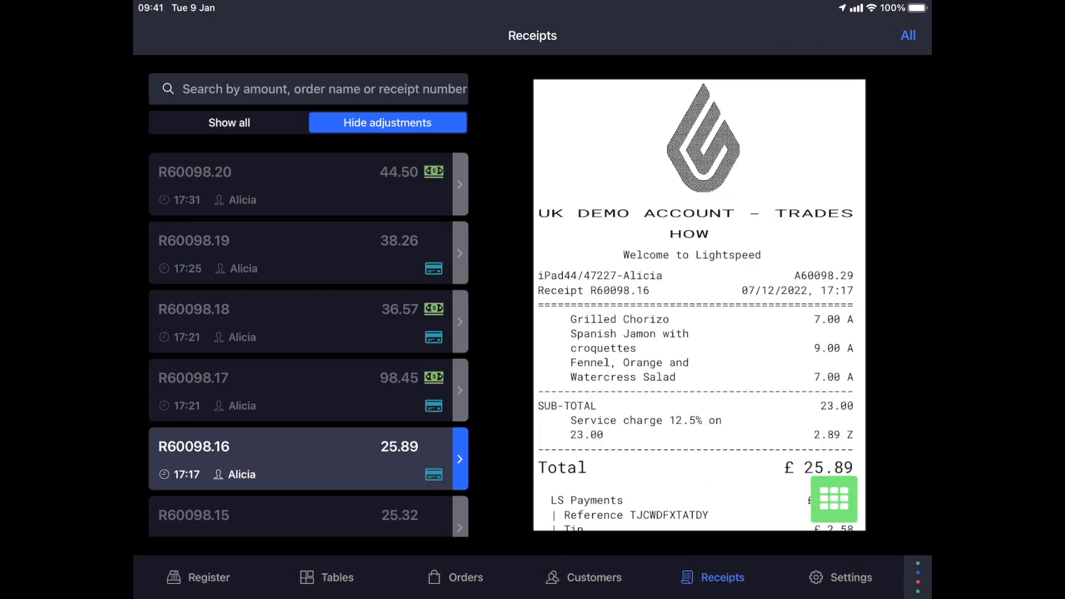
pyautogui.click(833, 499)
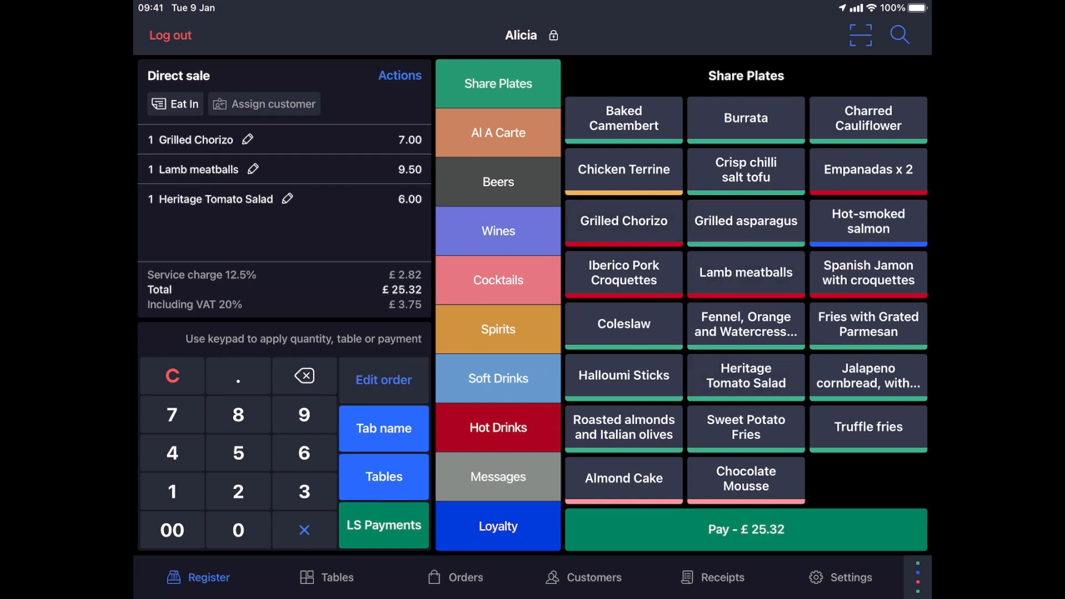
# Pay the £25.32 order by card with £40.00 received, leaving a £14.68 tip
pyautogui.click(745, 530)
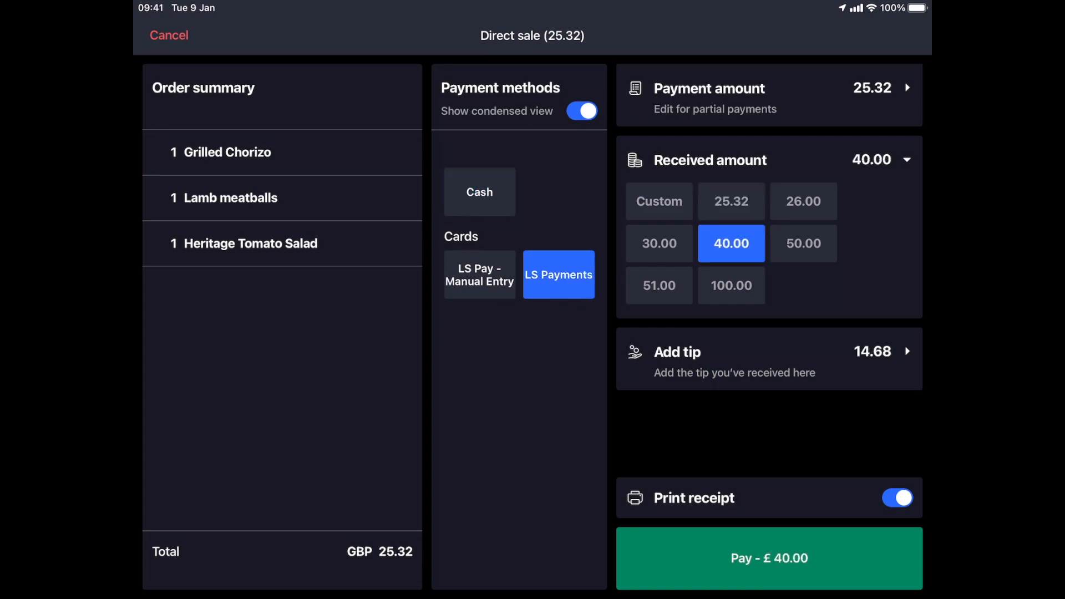
pyautogui.click(767, 558)
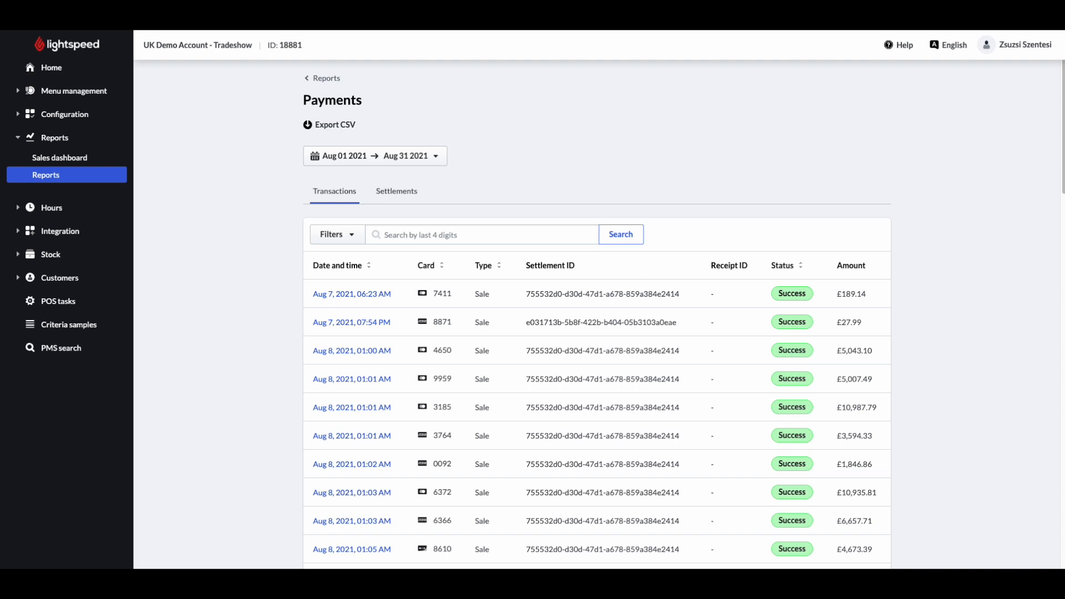
pyautogui.moveTo(407, 199)
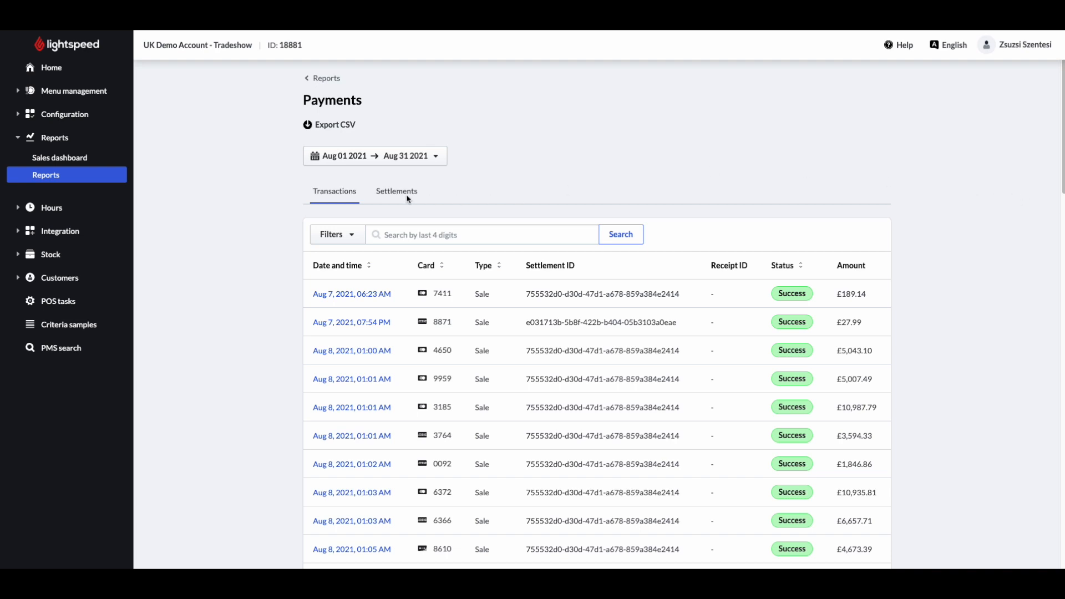
pyautogui.click(396, 191)
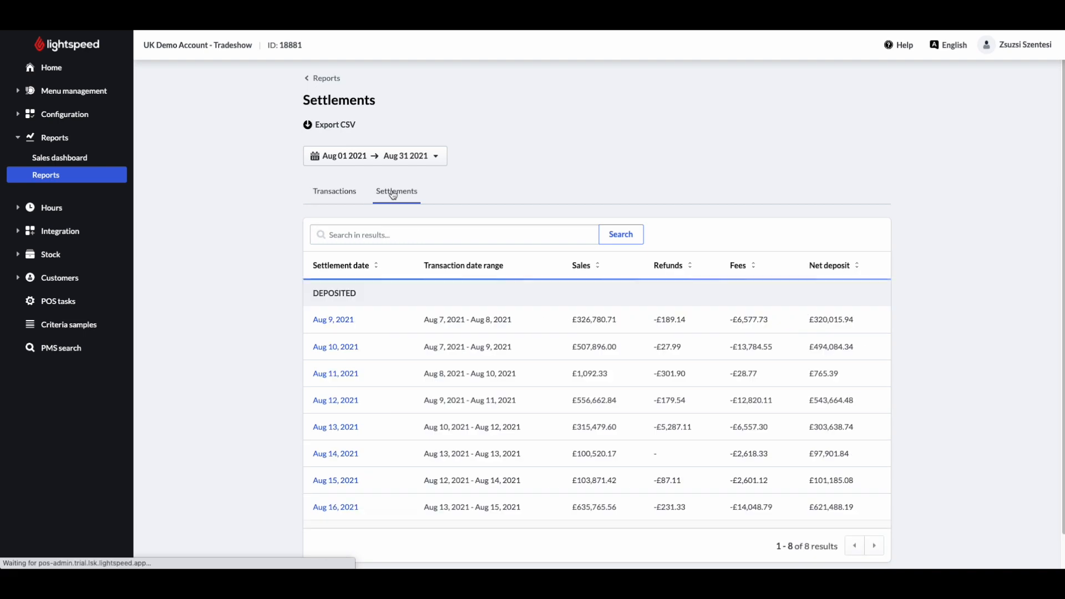
pyautogui.click(334, 191)
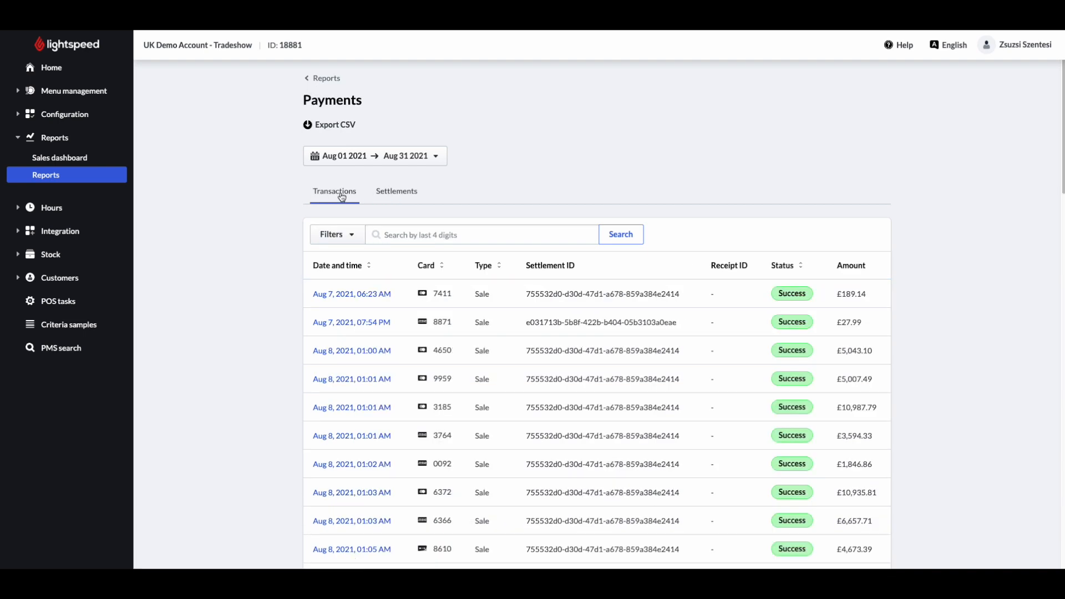
pyautogui.scroll(-3)
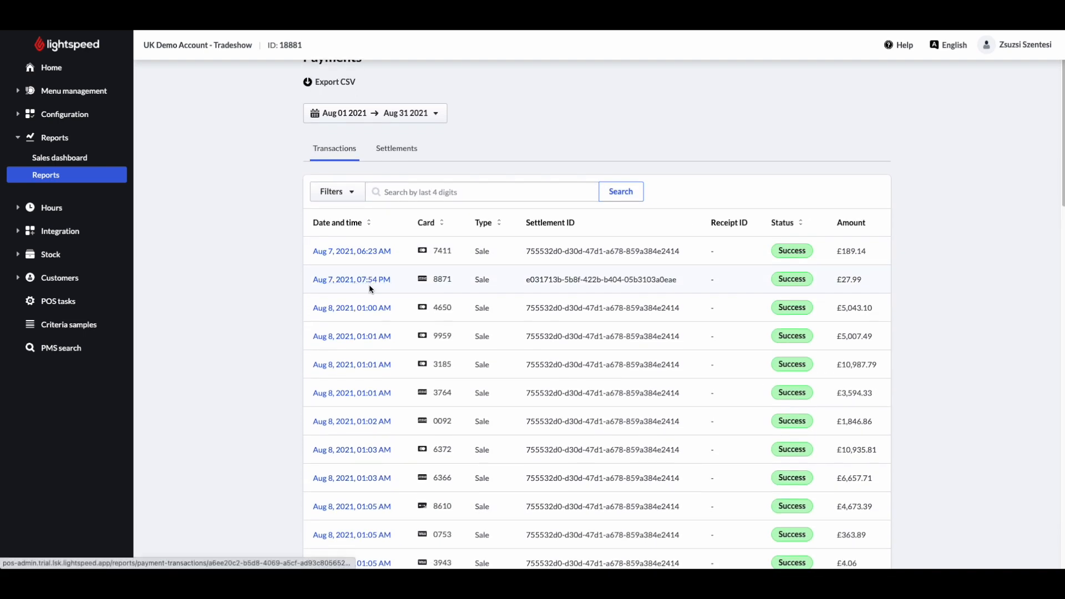
pyautogui.scroll(-3)
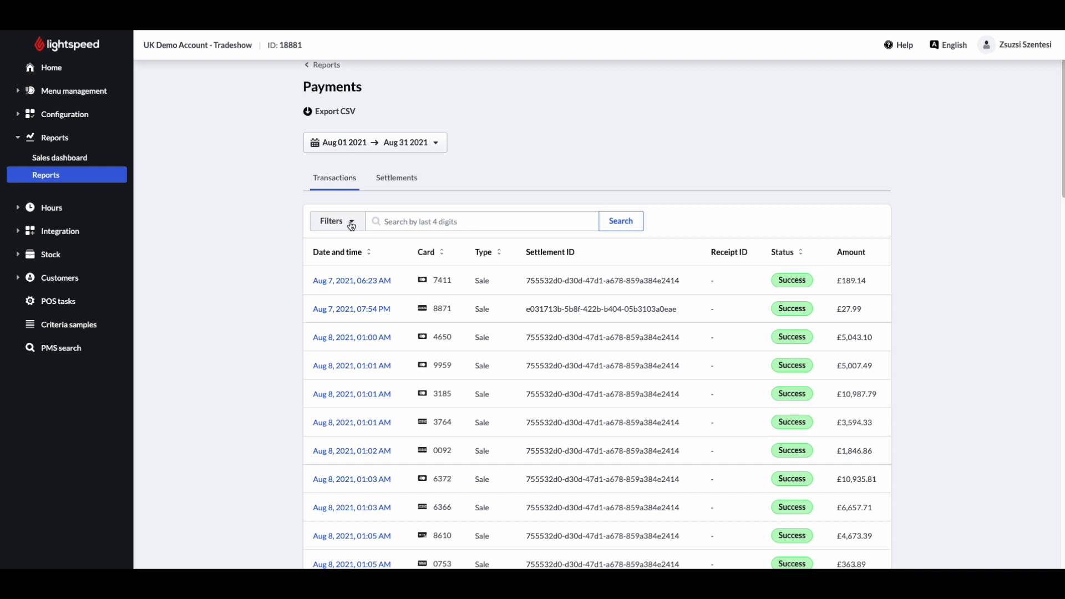
pyautogui.click(335, 220)
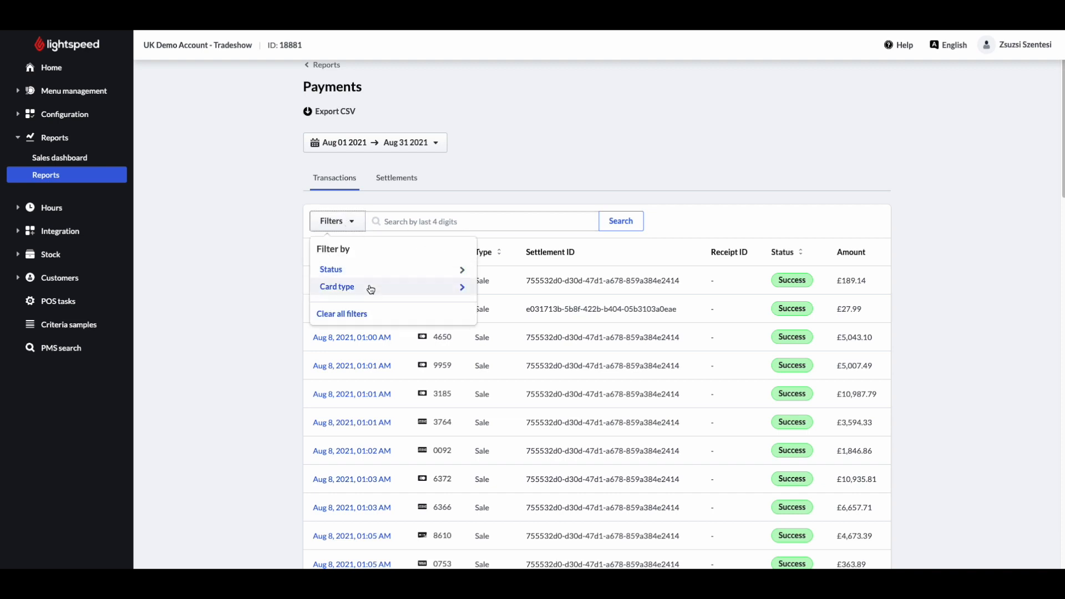
pyautogui.moveTo(367, 285)
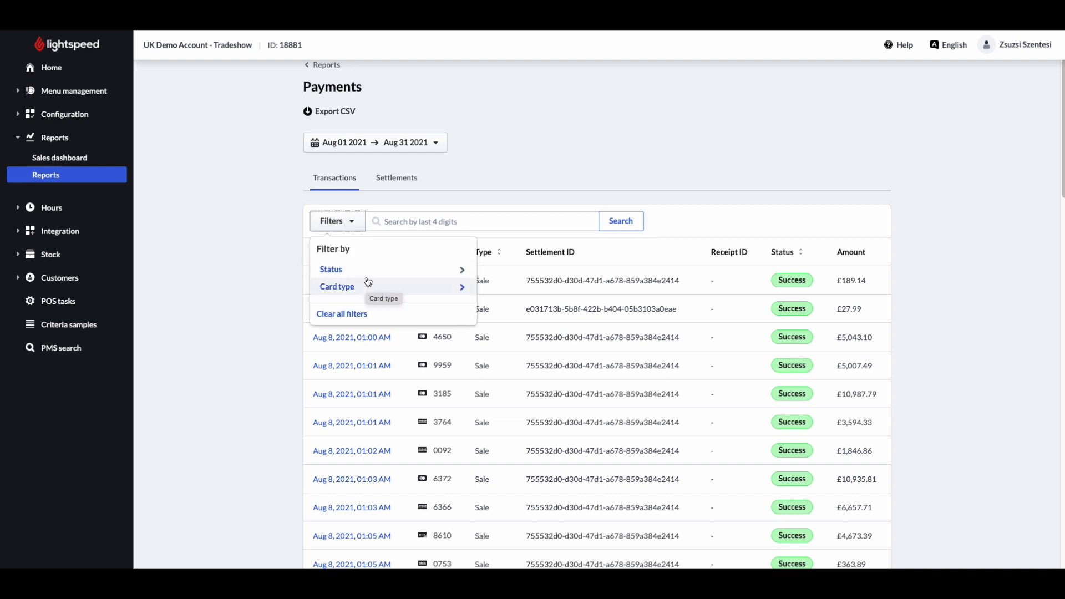
pyautogui.click(334, 221)
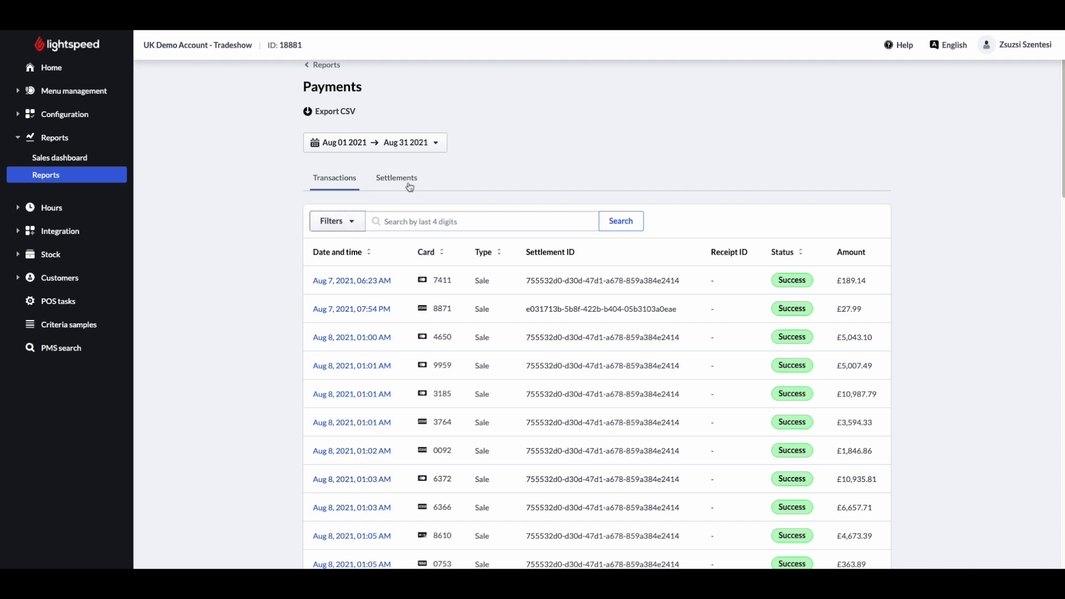
# Switch to Settlements and view the Aug 9, 2021 settlement summary
pyautogui.click(396, 178)
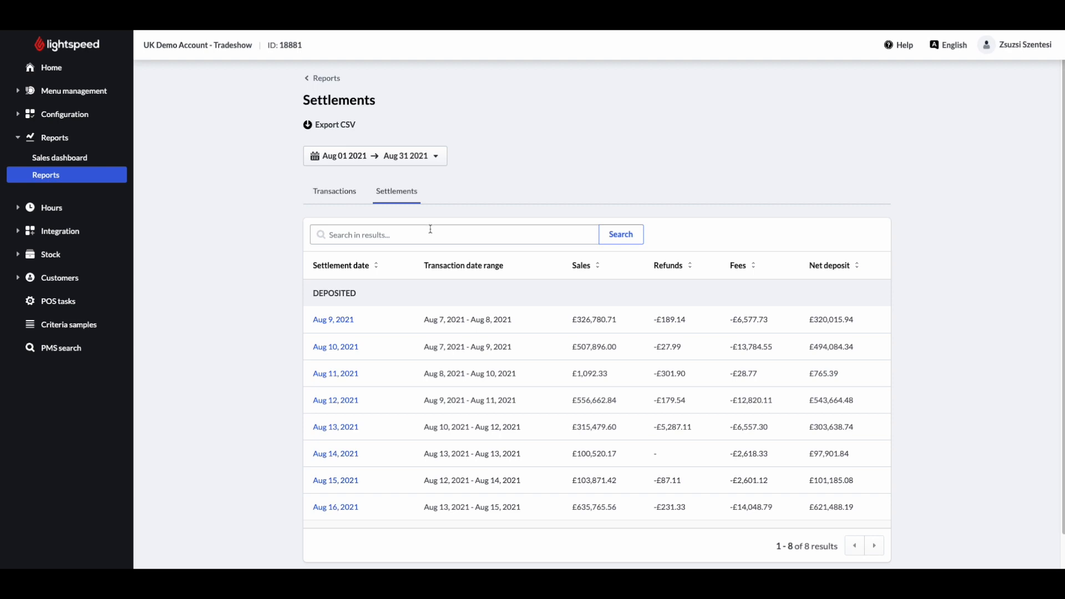
pyautogui.click(333, 320)
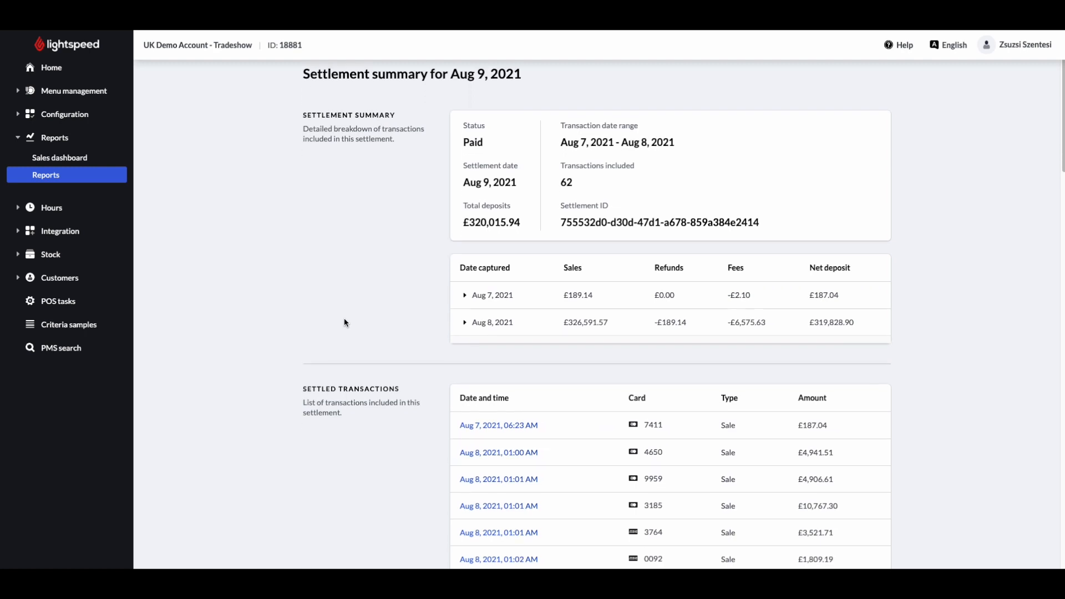
# Review the settlement summary and return to the August 2021 settlements list
pyautogui.scroll(-3)
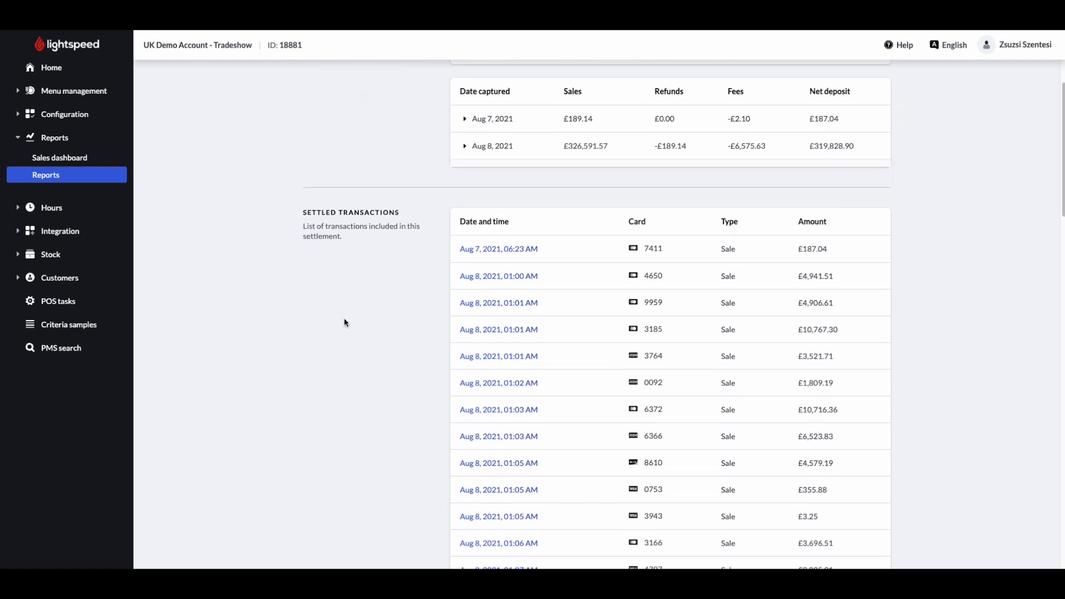
pyautogui.scroll(-3)
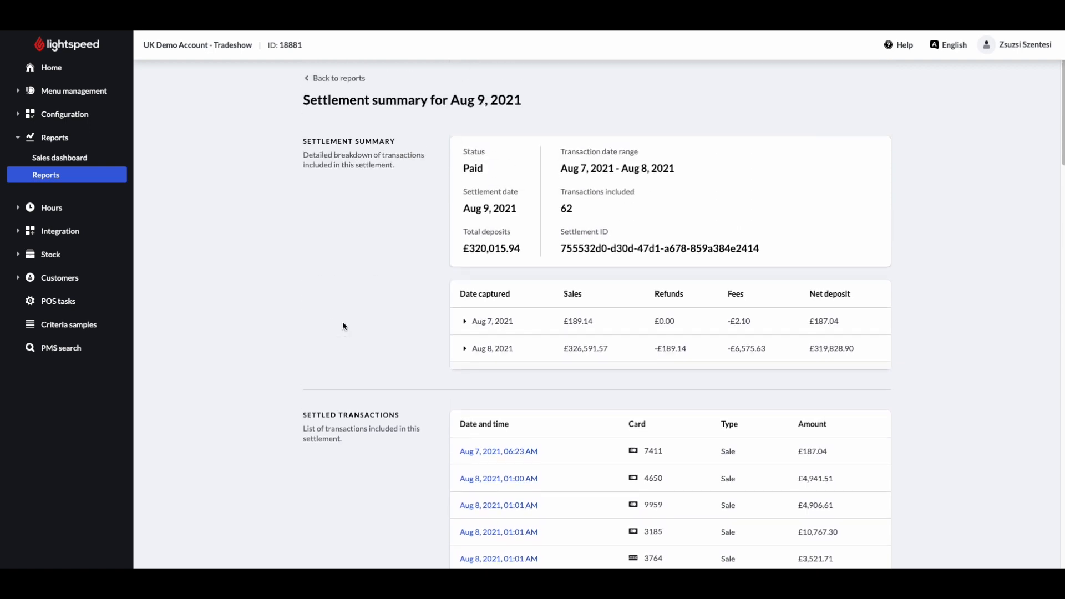
pyautogui.click(337, 77)
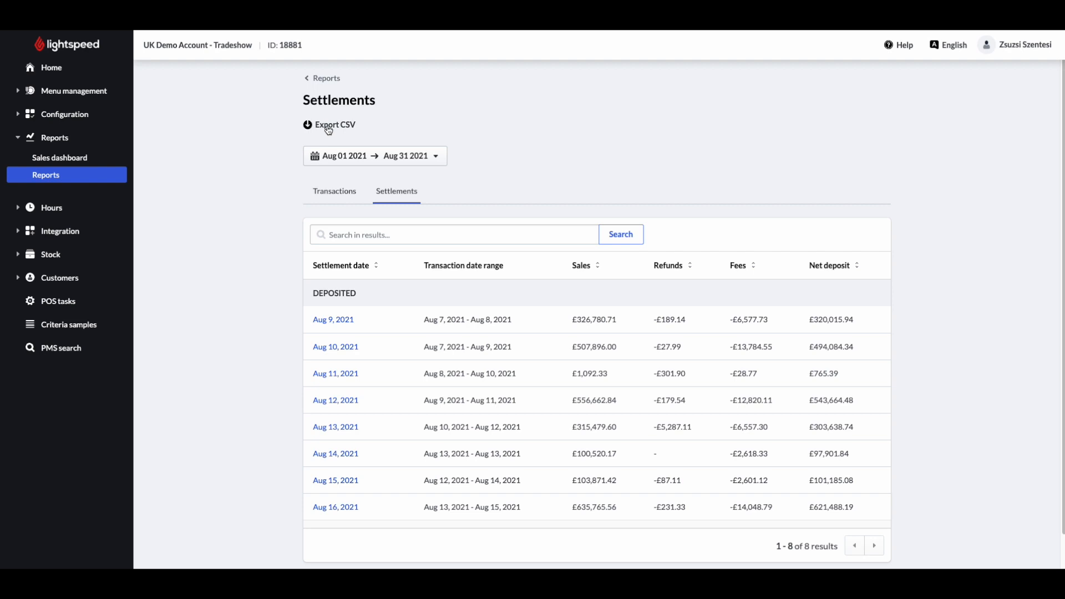
pyautogui.moveTo(335, 135)
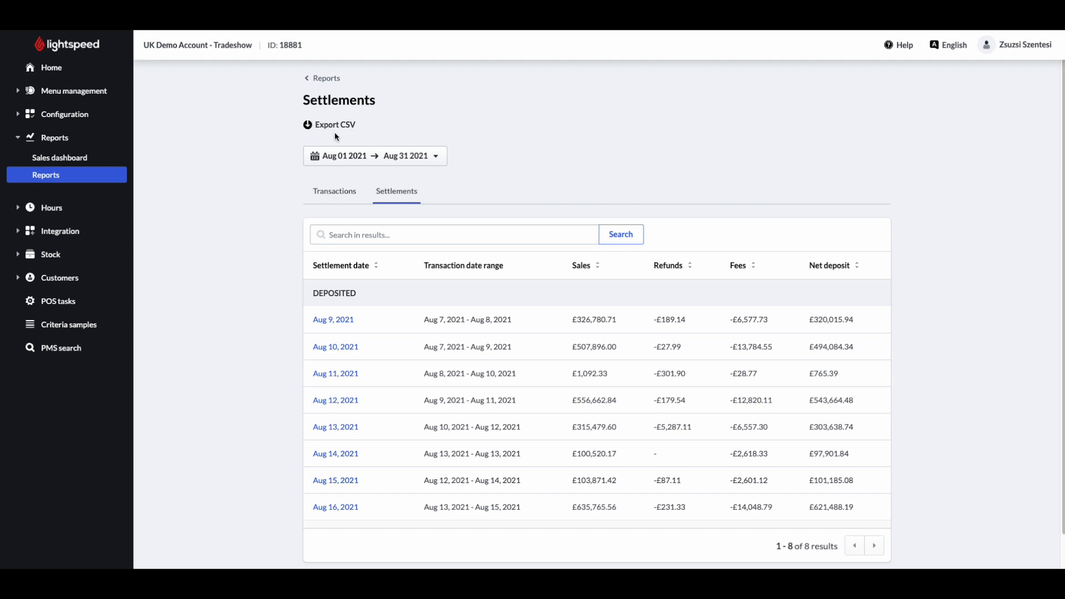